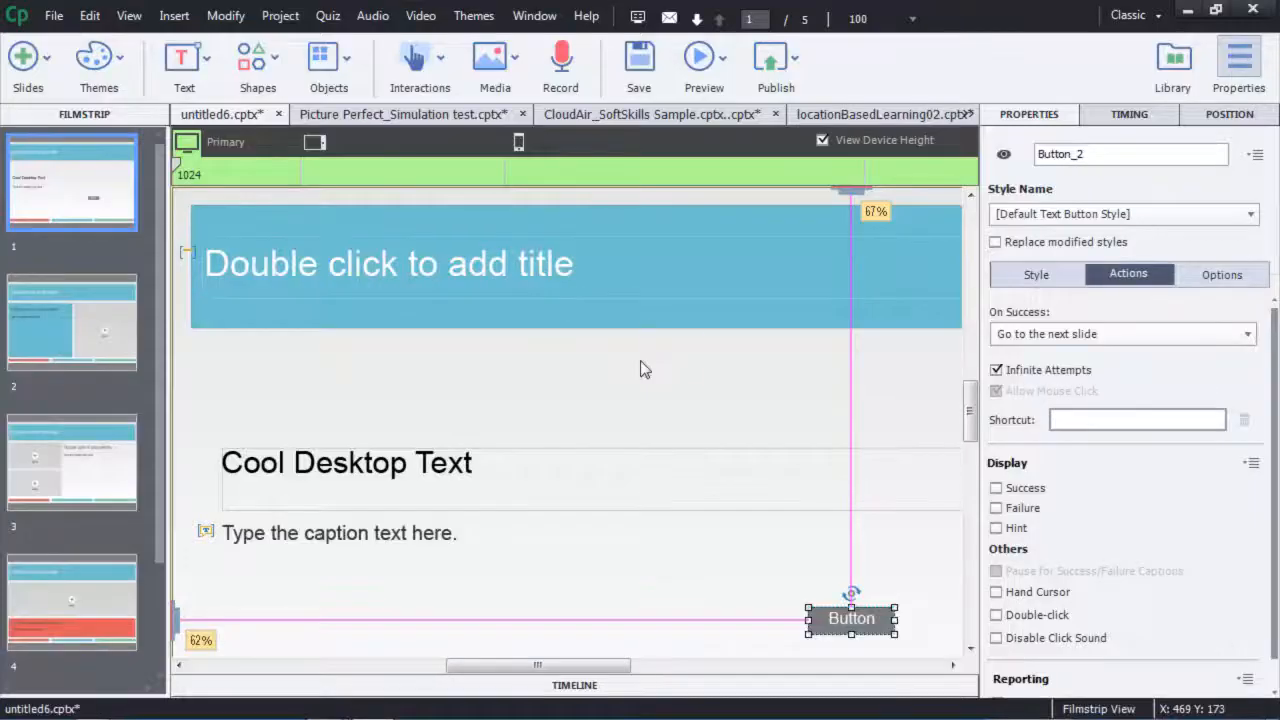
- Show the project library listing its twelve background, image and media assets
left_click(1172, 56)
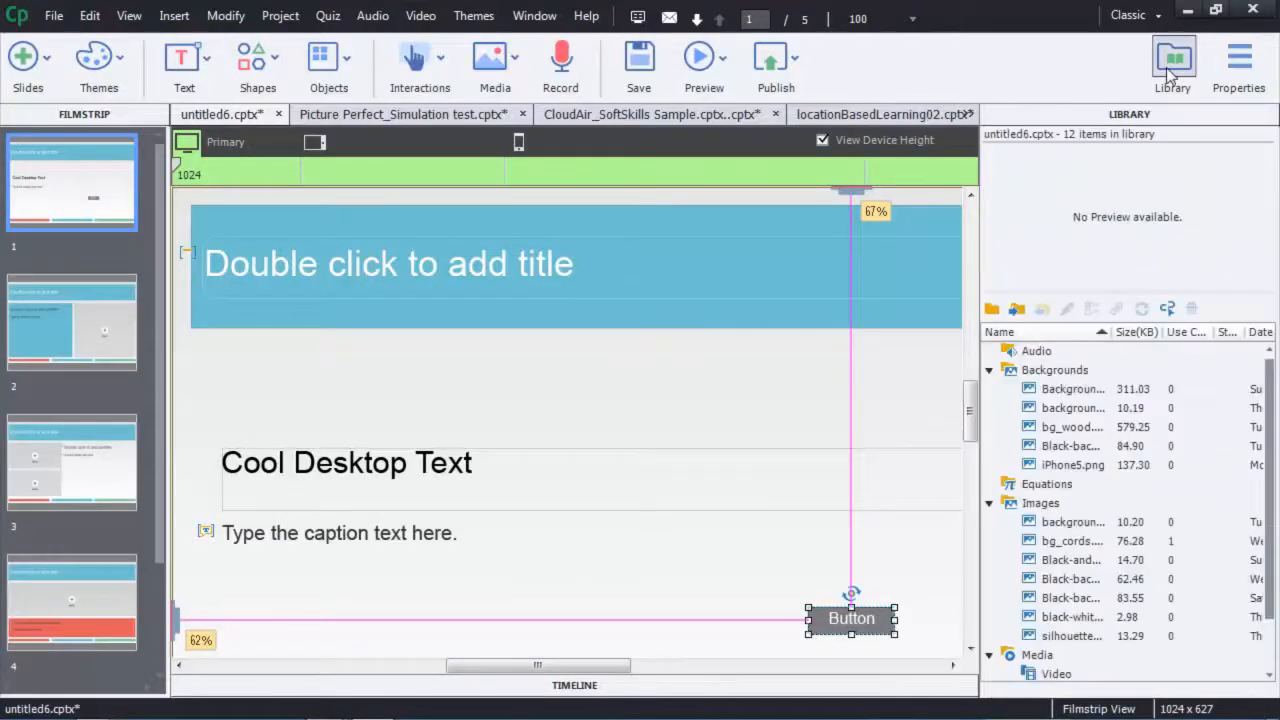
mouse_move(1174, 60)
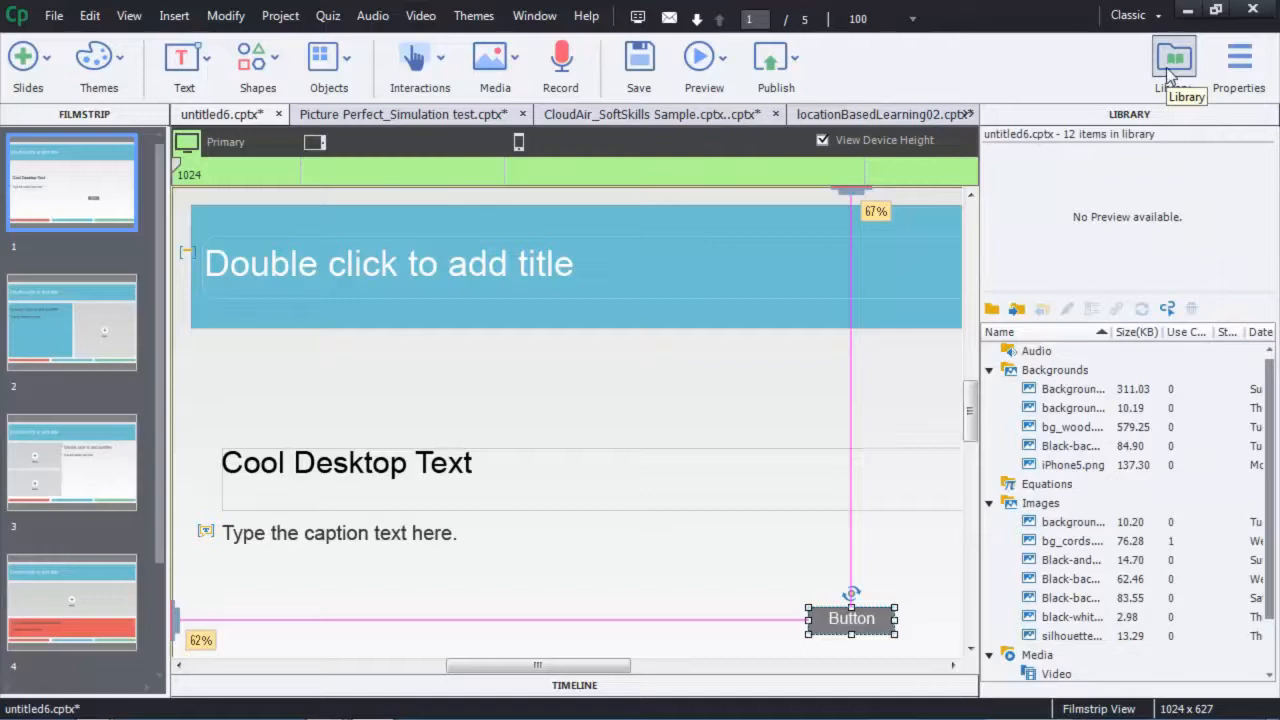
mouse_move(852, 618)
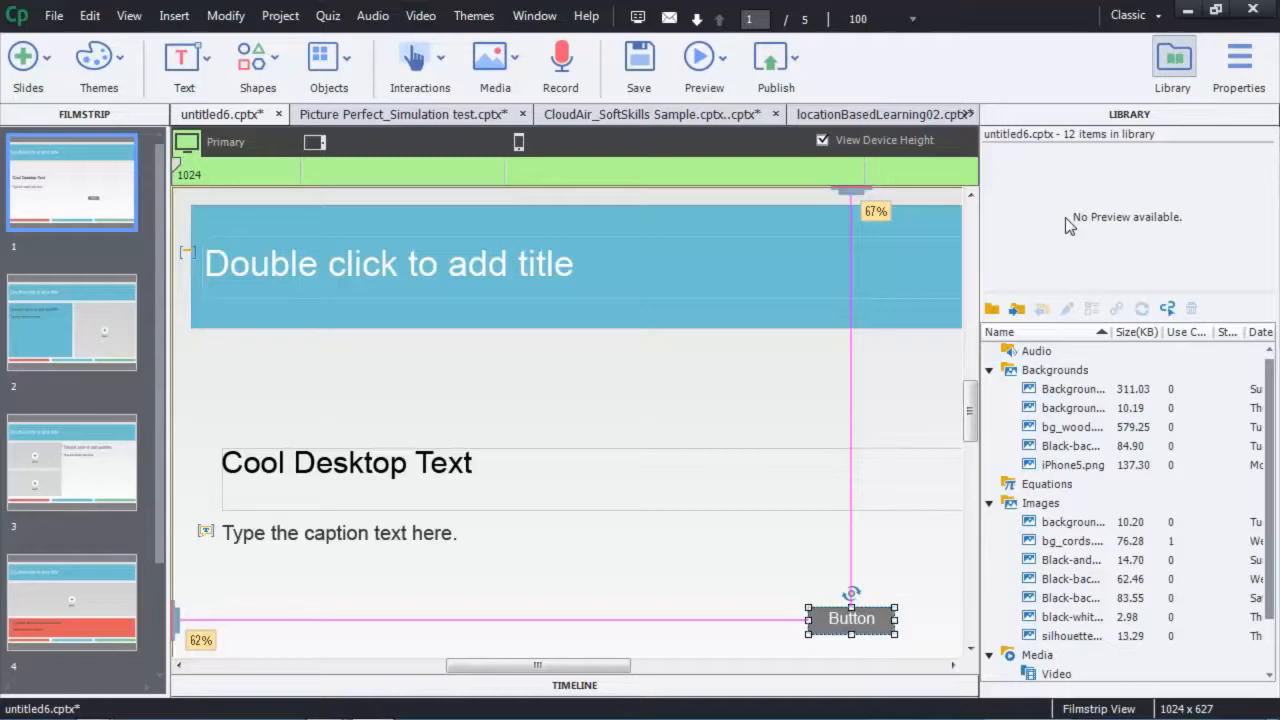
mouse_move(280, 16)
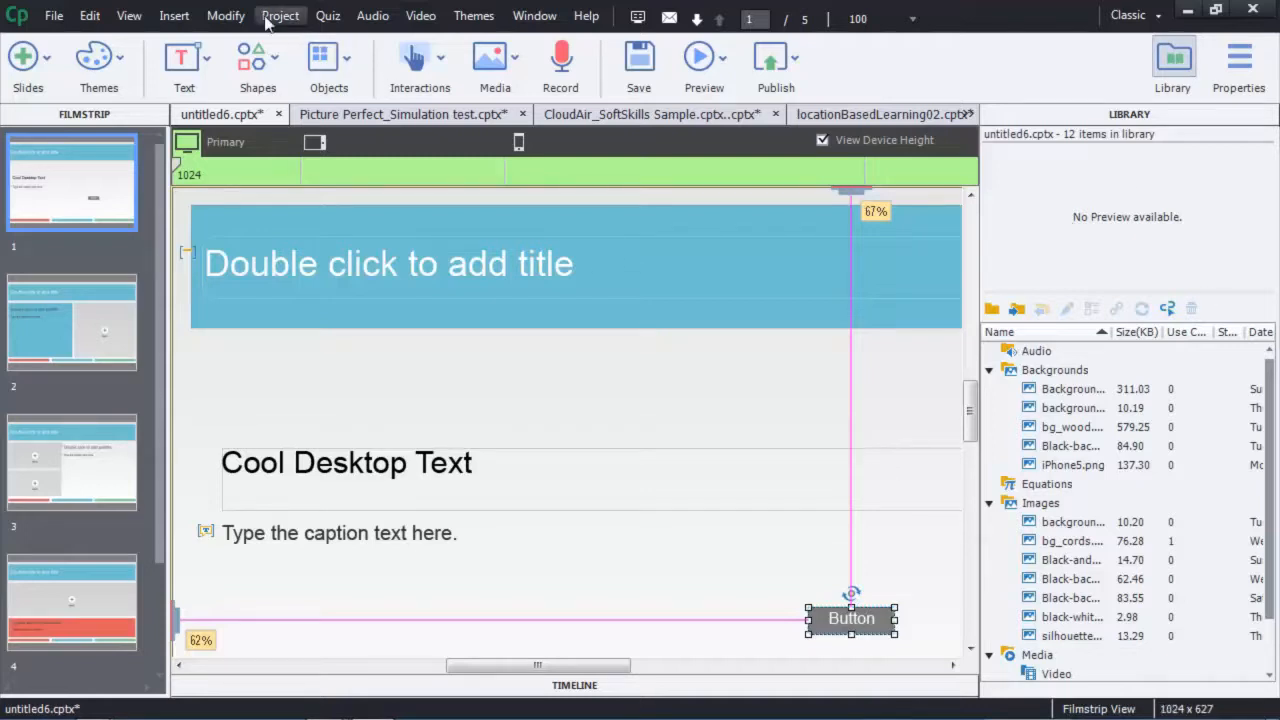
- Load the existing 'count' action in the Advanced Actions editor via Project menu
left_click(280, 16)
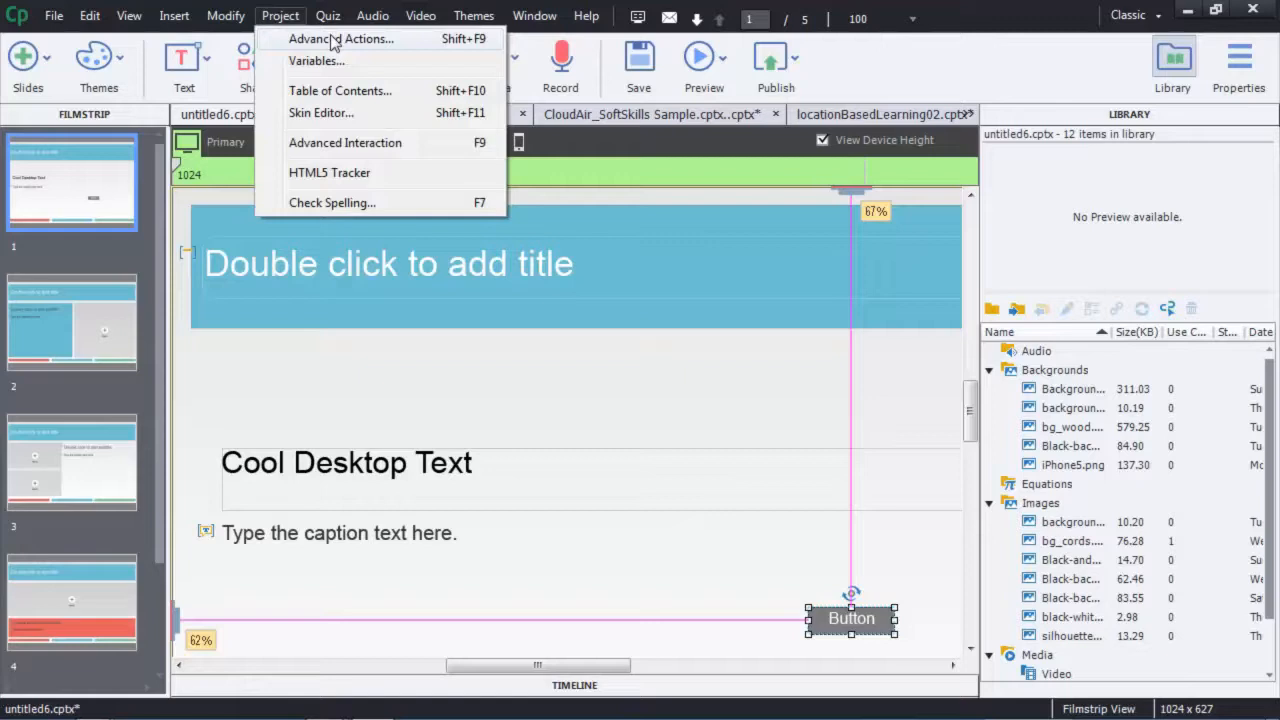
left_click(340, 38)
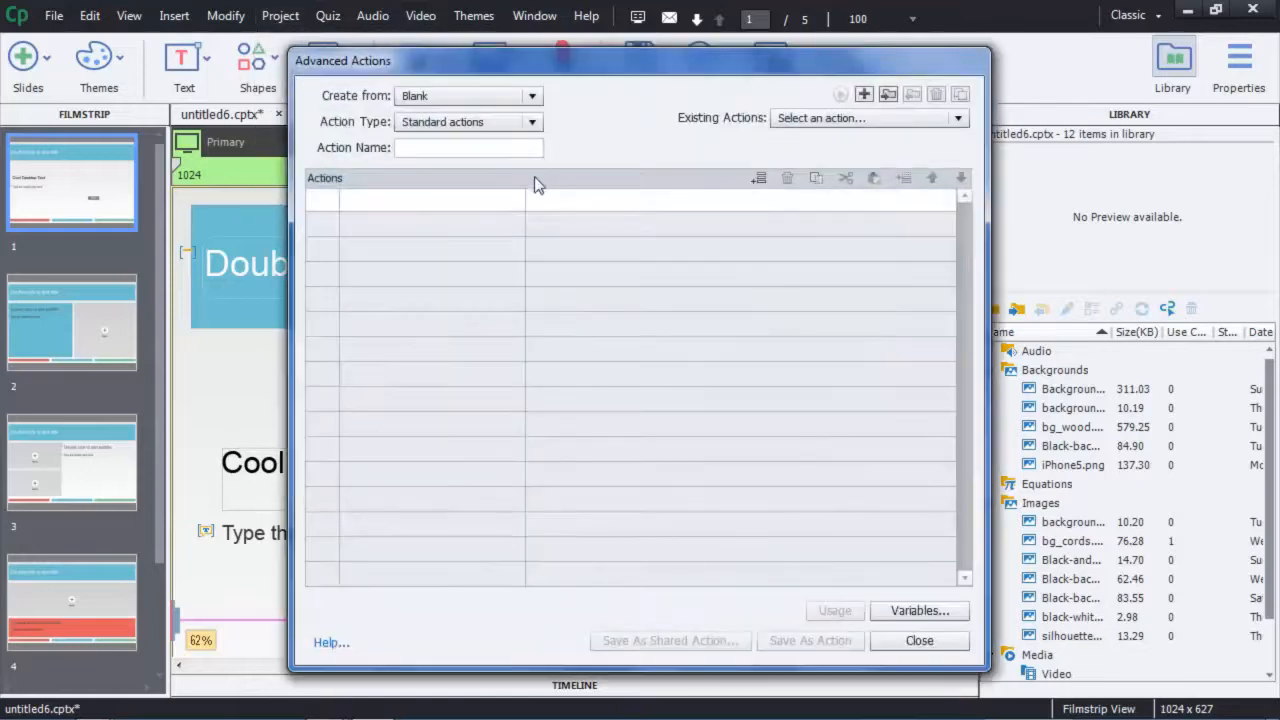
left_click(864, 116)
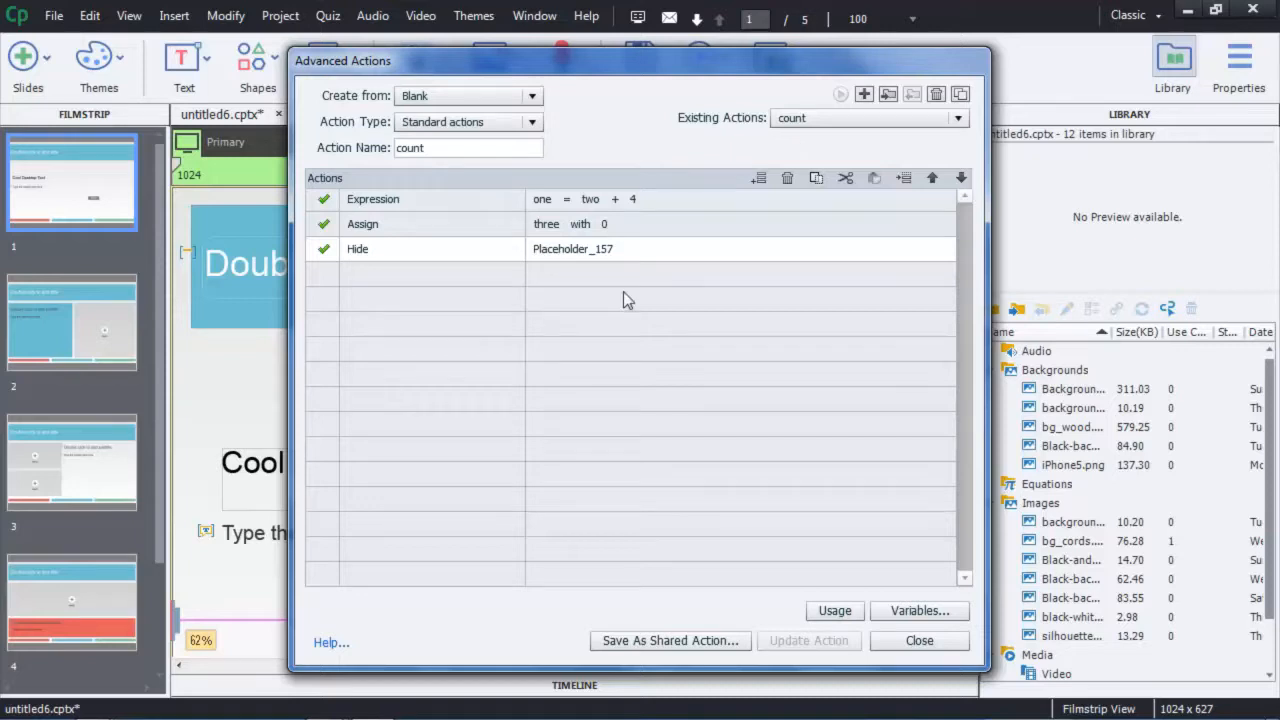
mouse_move(578, 306)
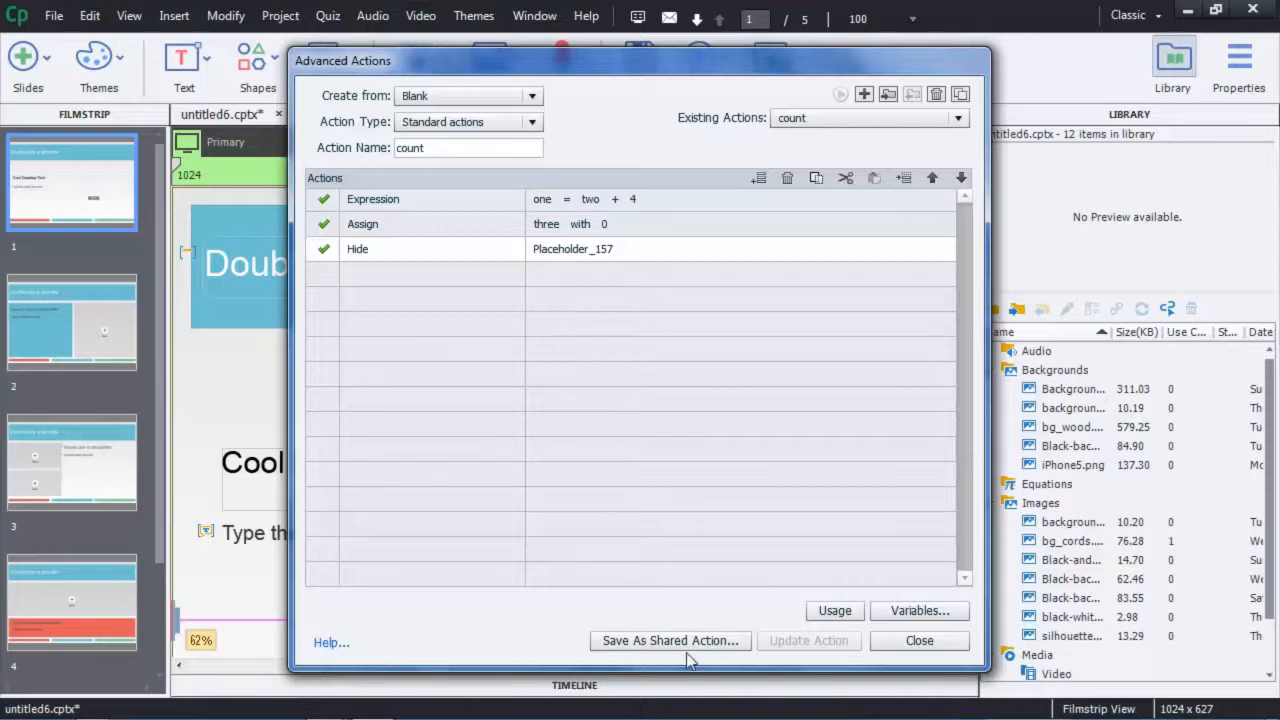
- Begin saving as a shared action and describe the first parameters as 'variable'
left_click(668, 640)
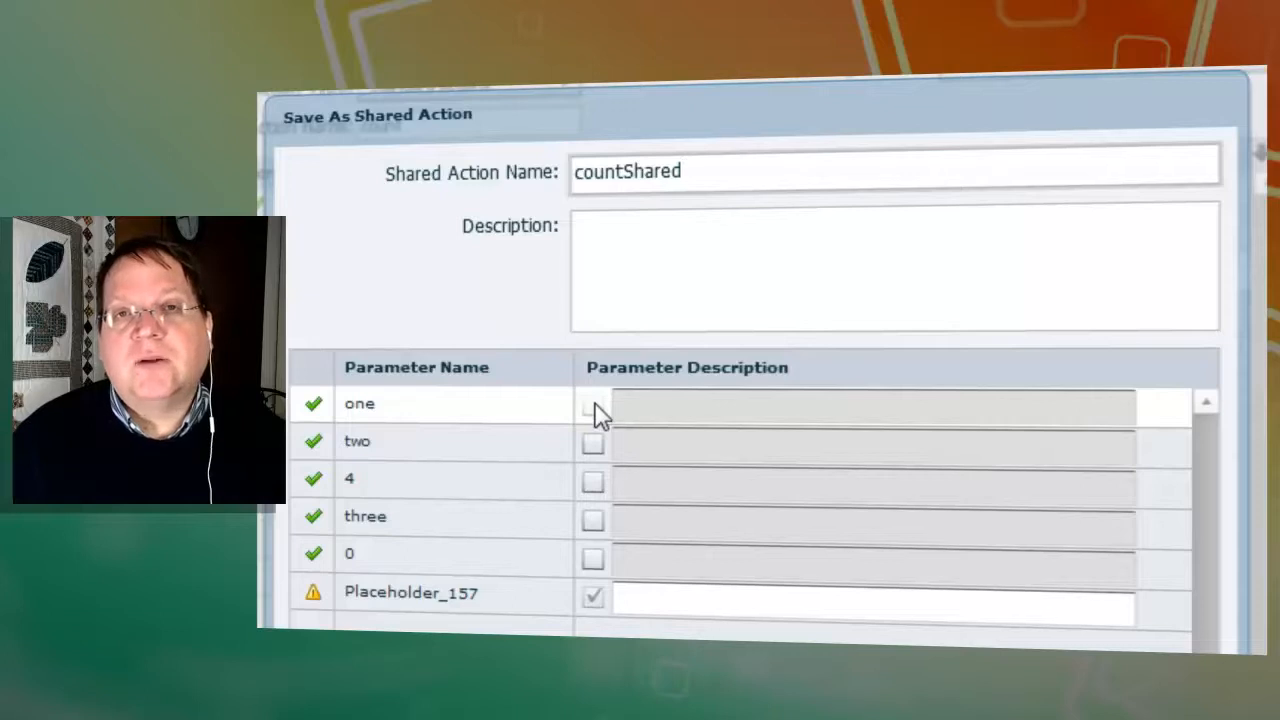
left_click(592, 404)
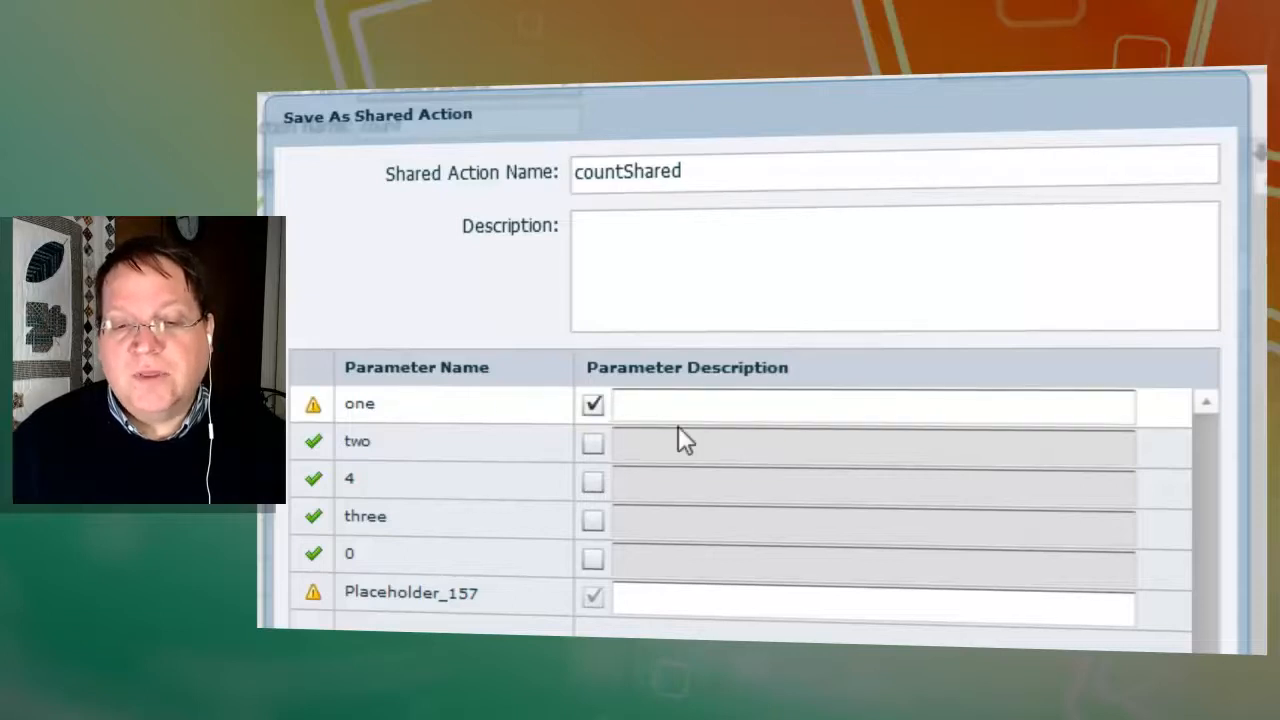
type("v")
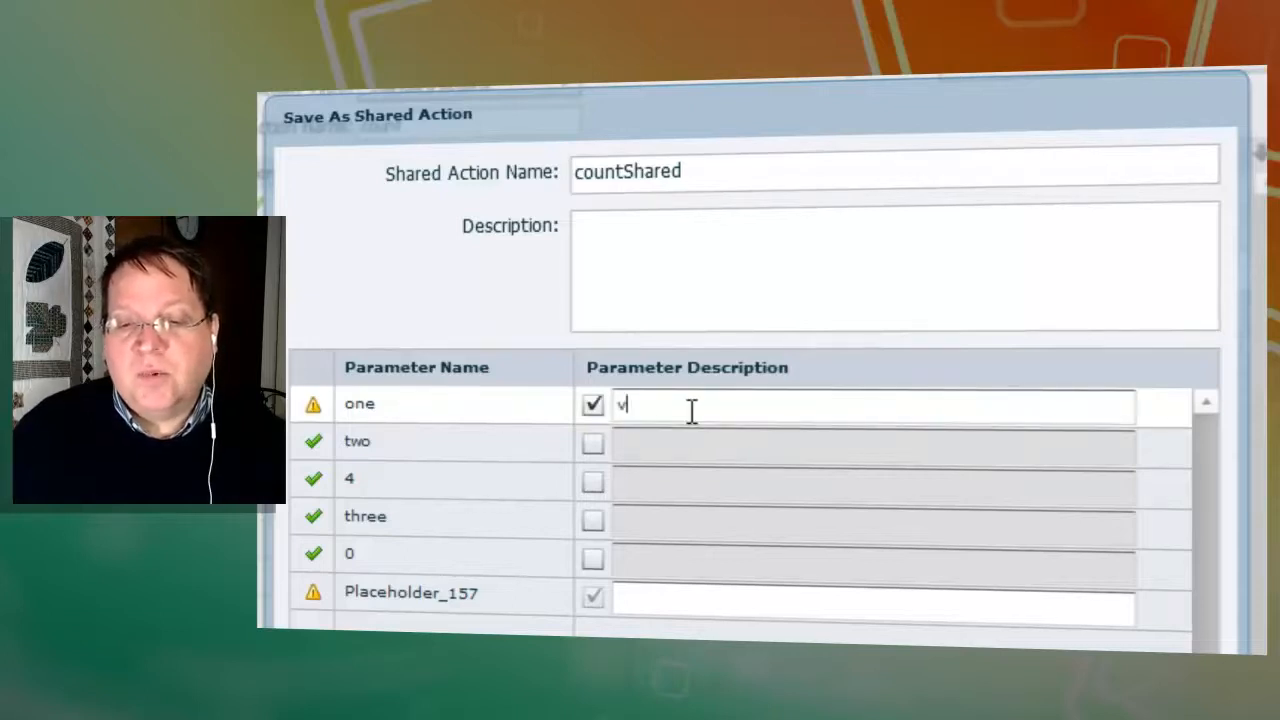
type("ariable one")
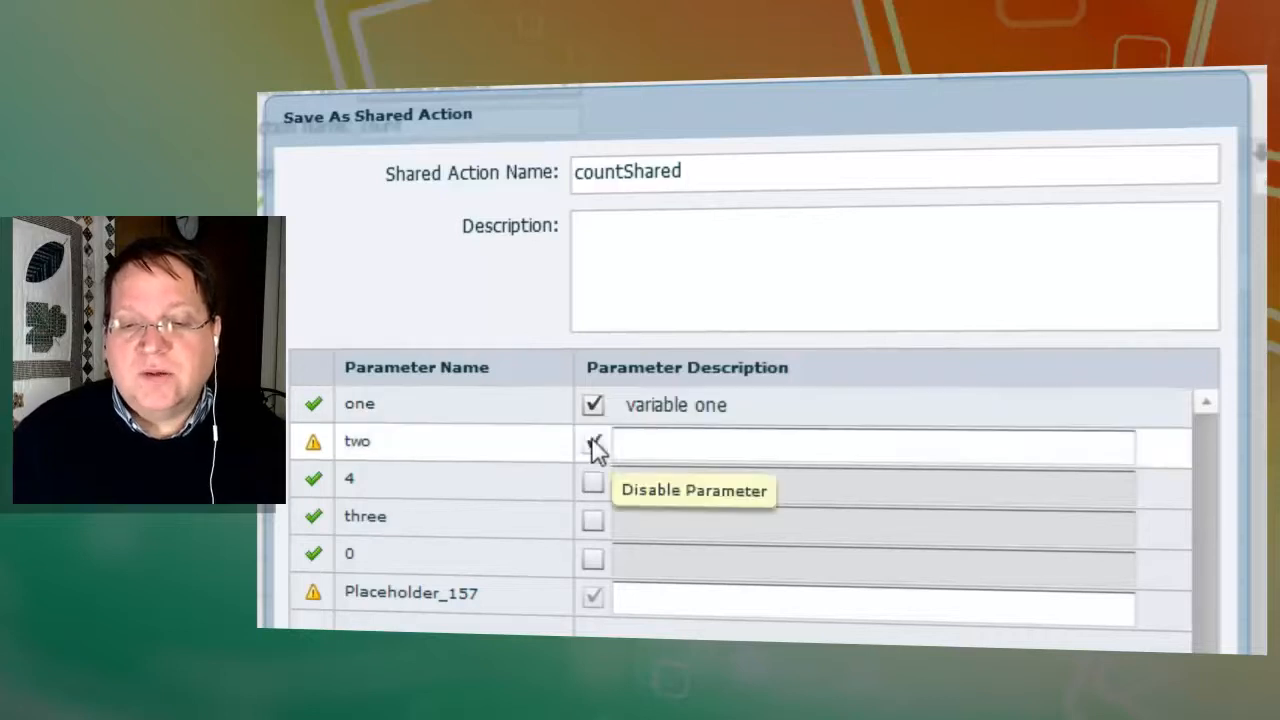
type("variable two")
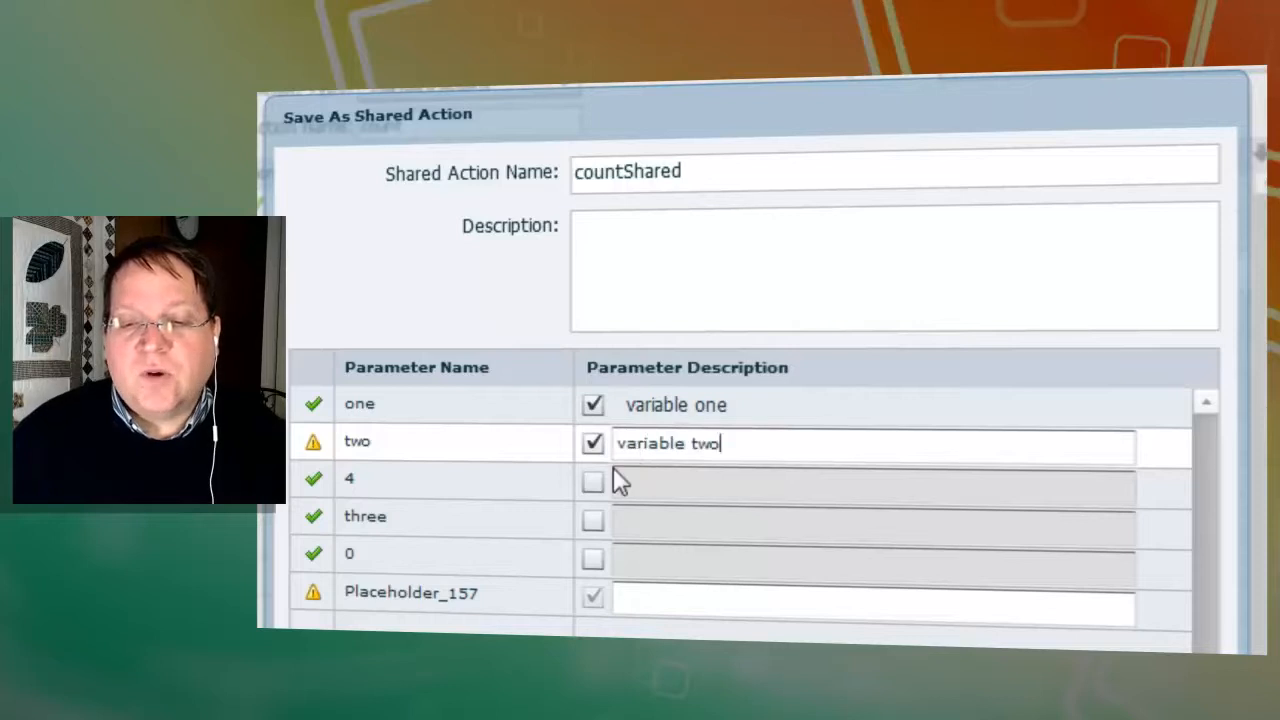
- Describe remaining parameters ('int', 'variable', 'item to hide') and save as countShared
left_click(592, 480)
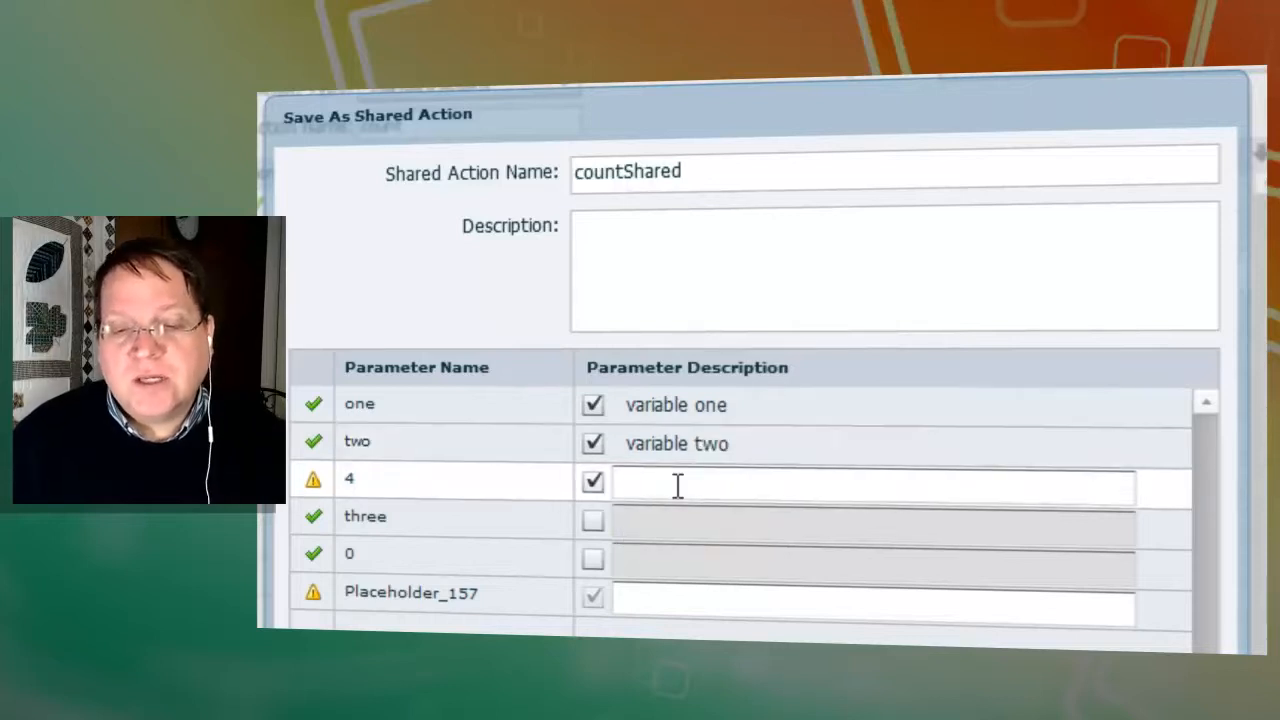
type("integer")
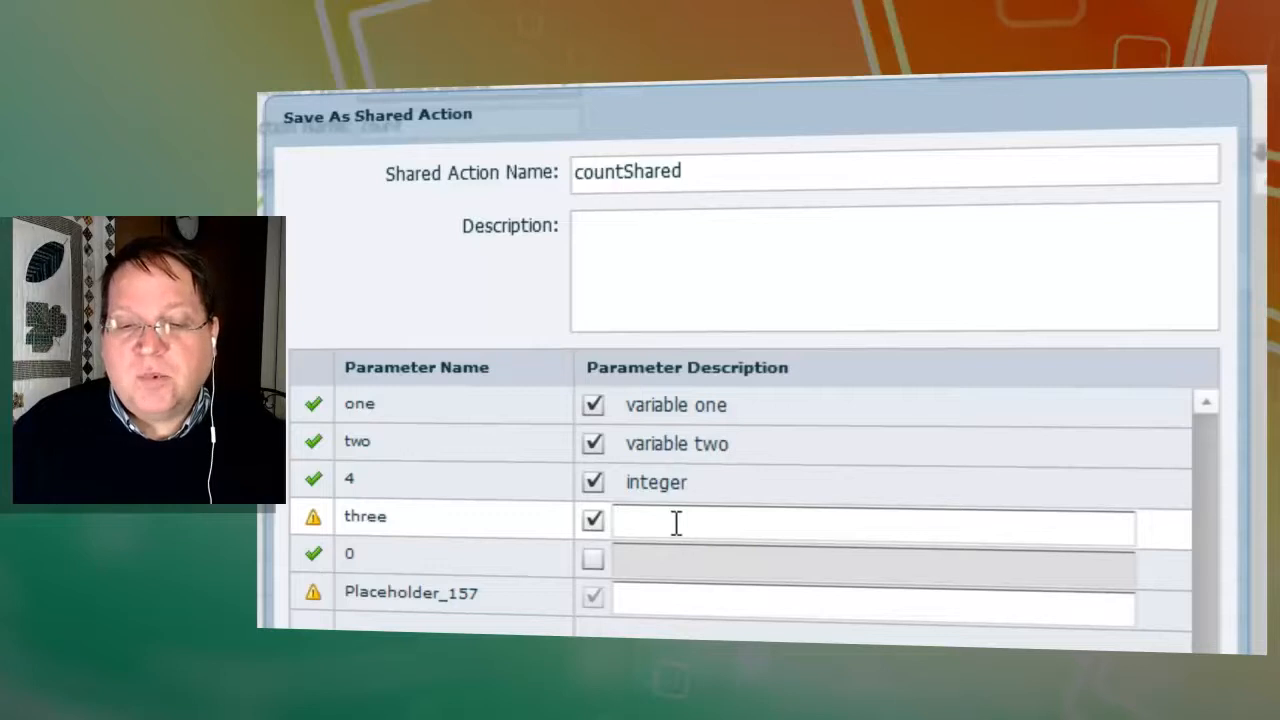
type("variable three")
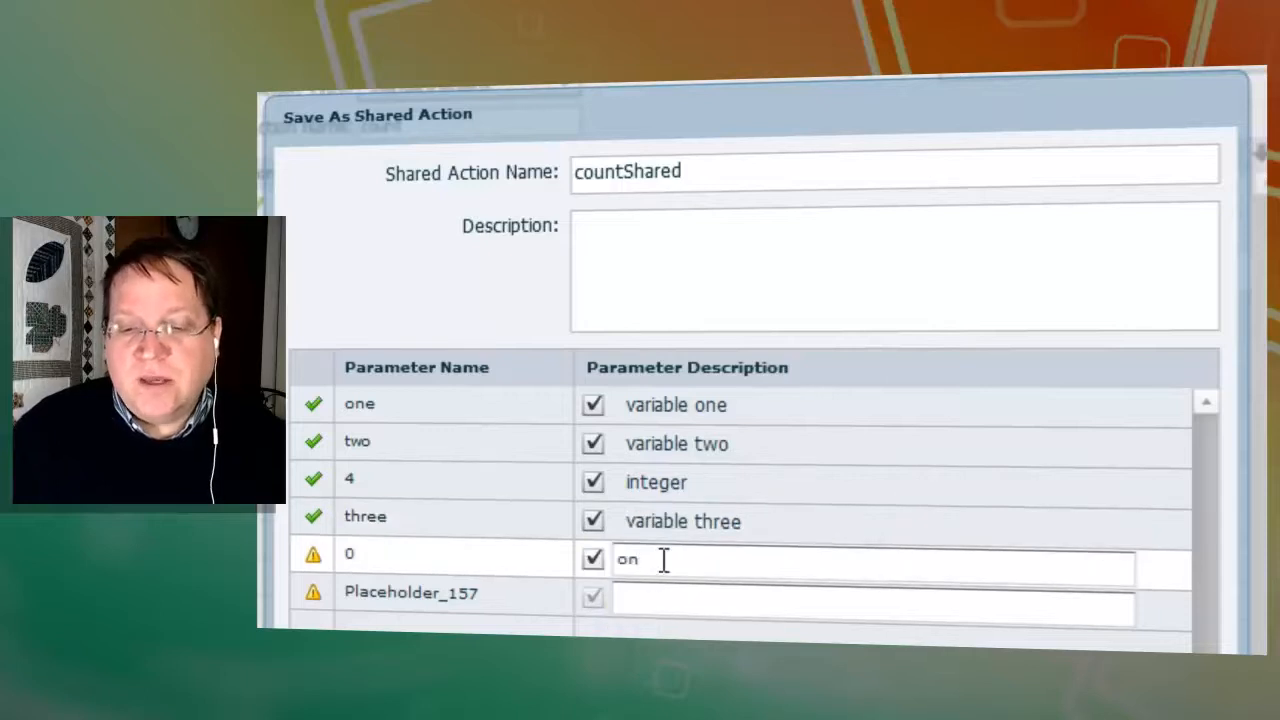
type("integer zer")
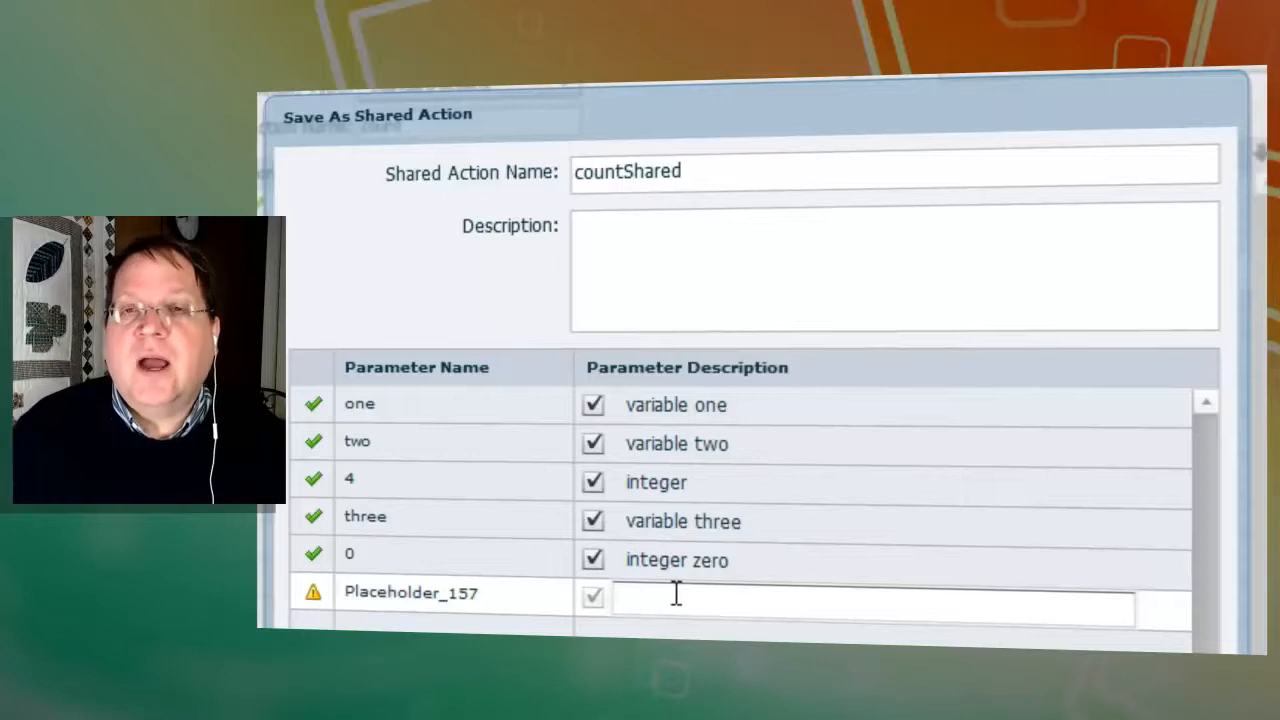
type("item")
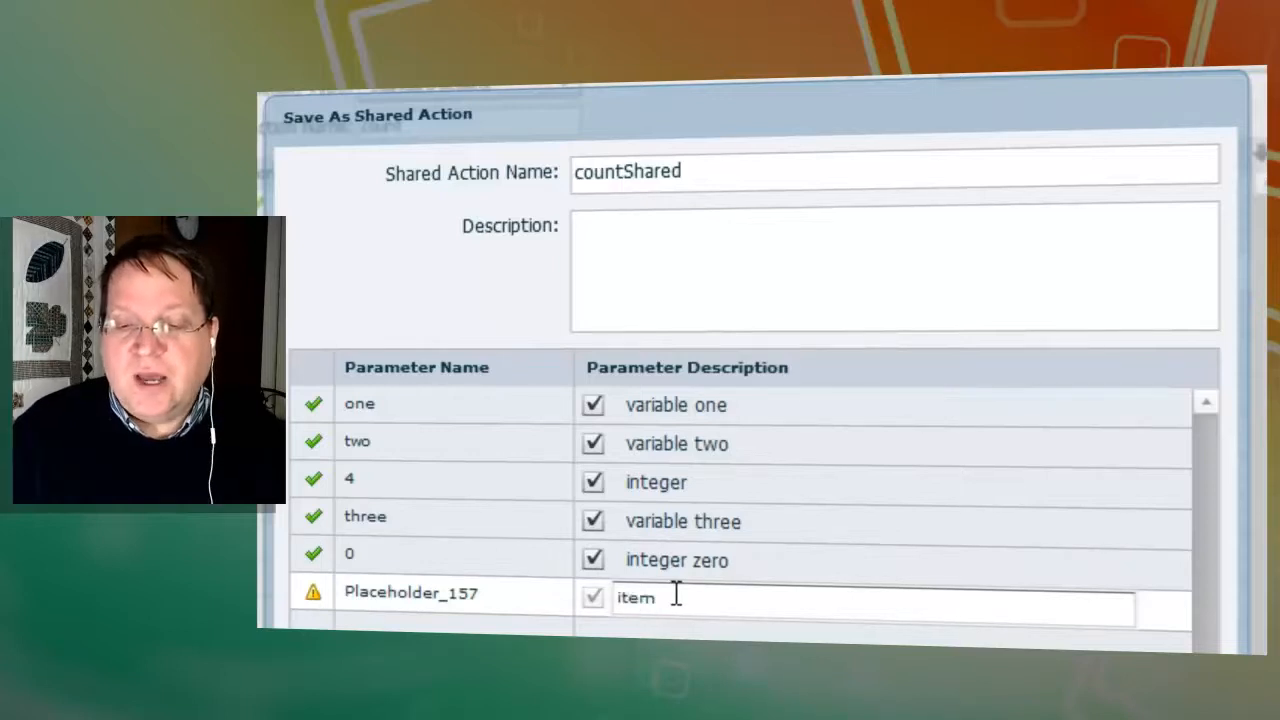
type("to hide")
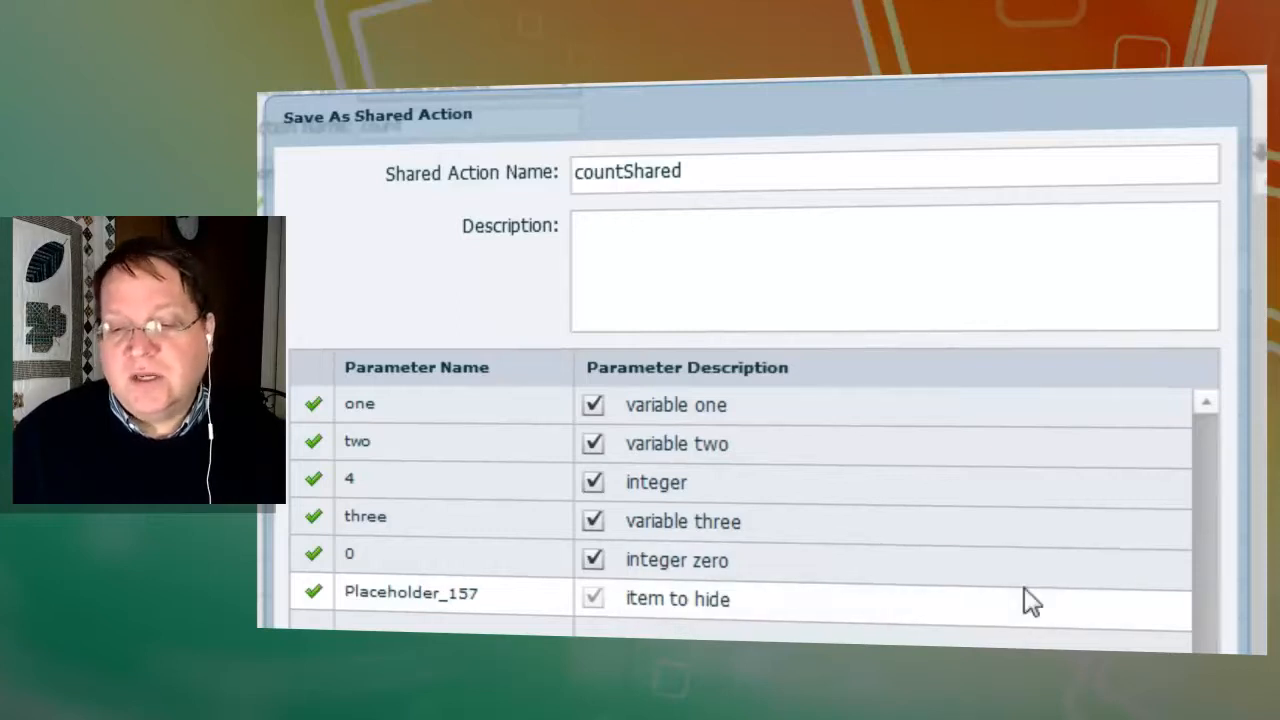
left_click(930, 626)
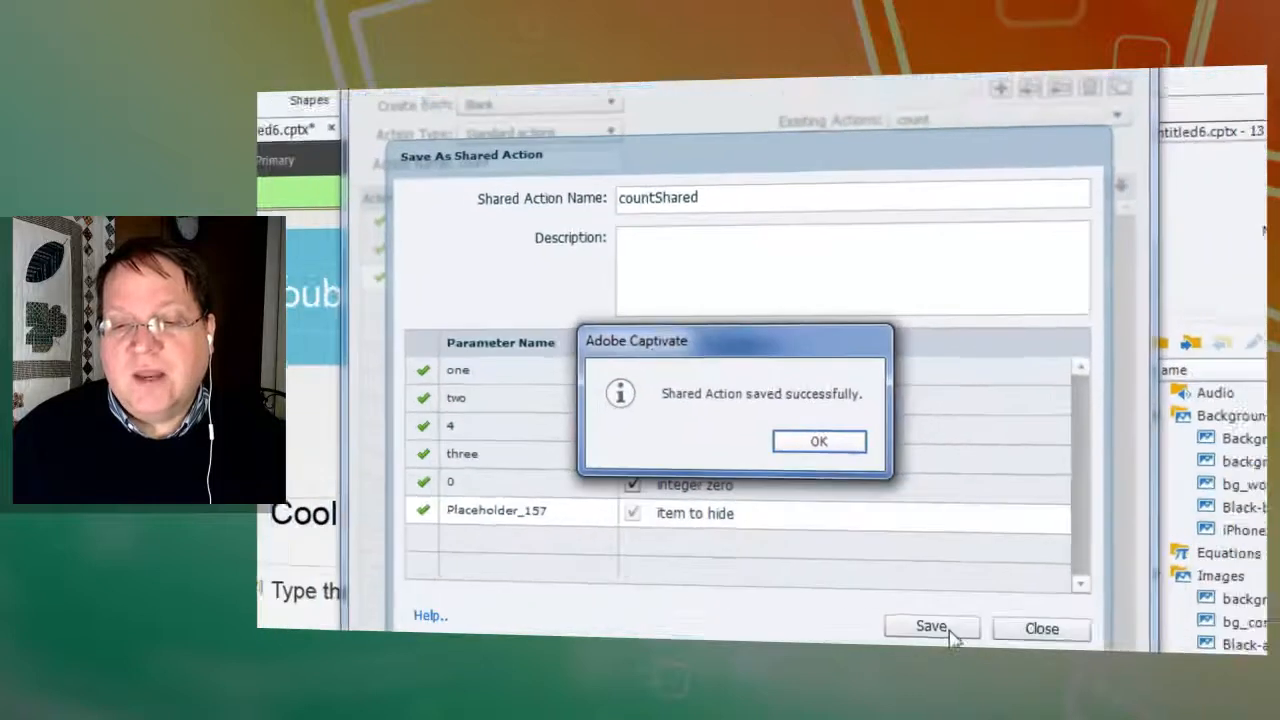
- Acknowledge the save confirmation and close the Advanced Actions editor
left_click(820, 442)
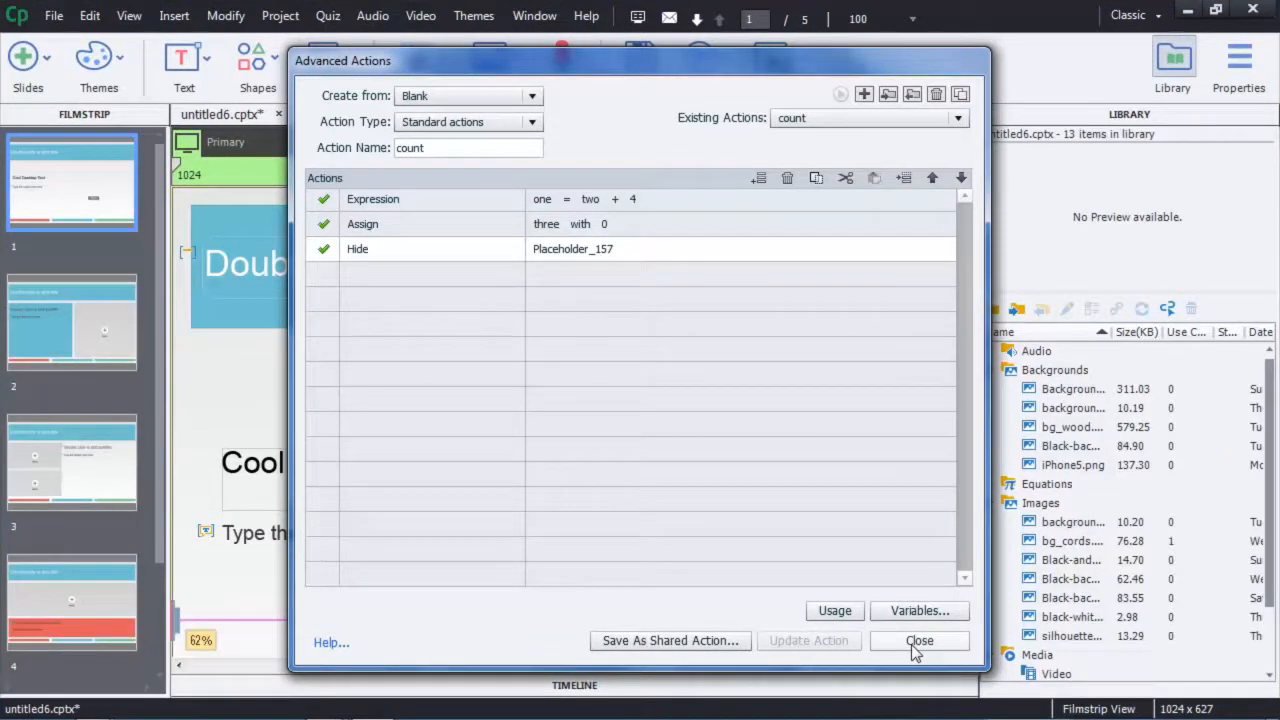
left_click(920, 640)
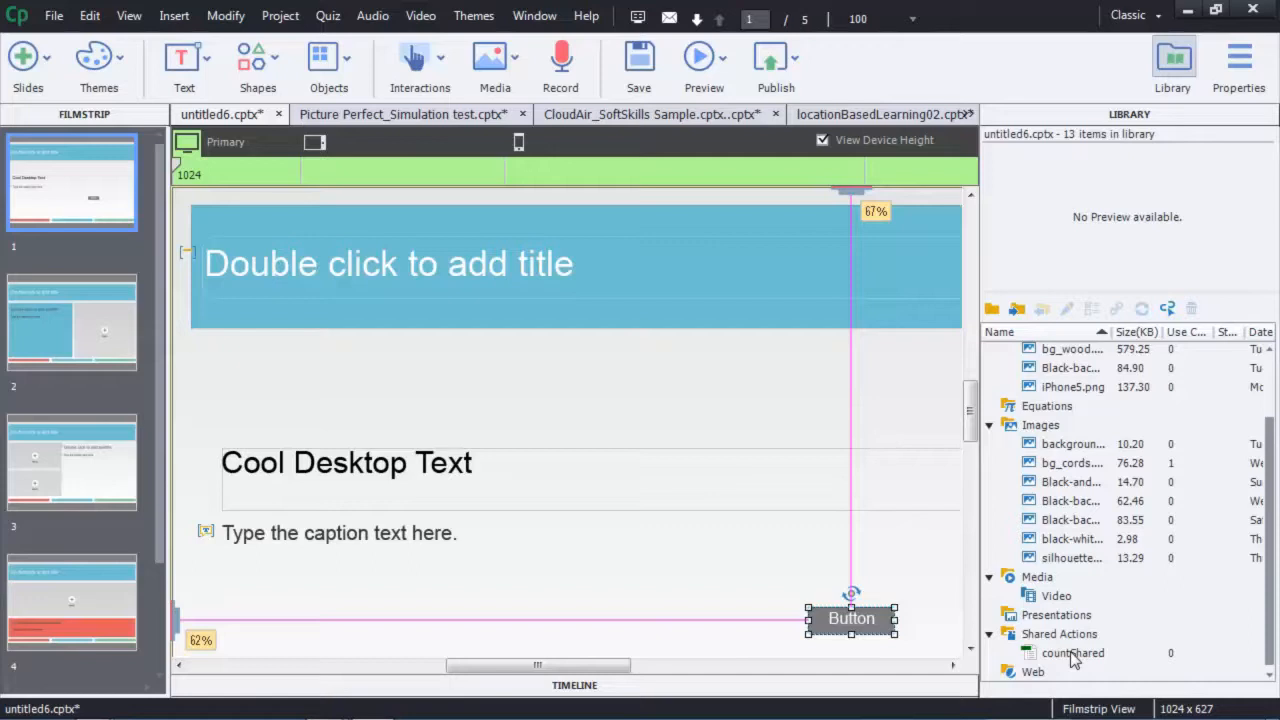
- Apply countShared to the button and set the variable one parameter to 'one'
double_click(1072, 652)
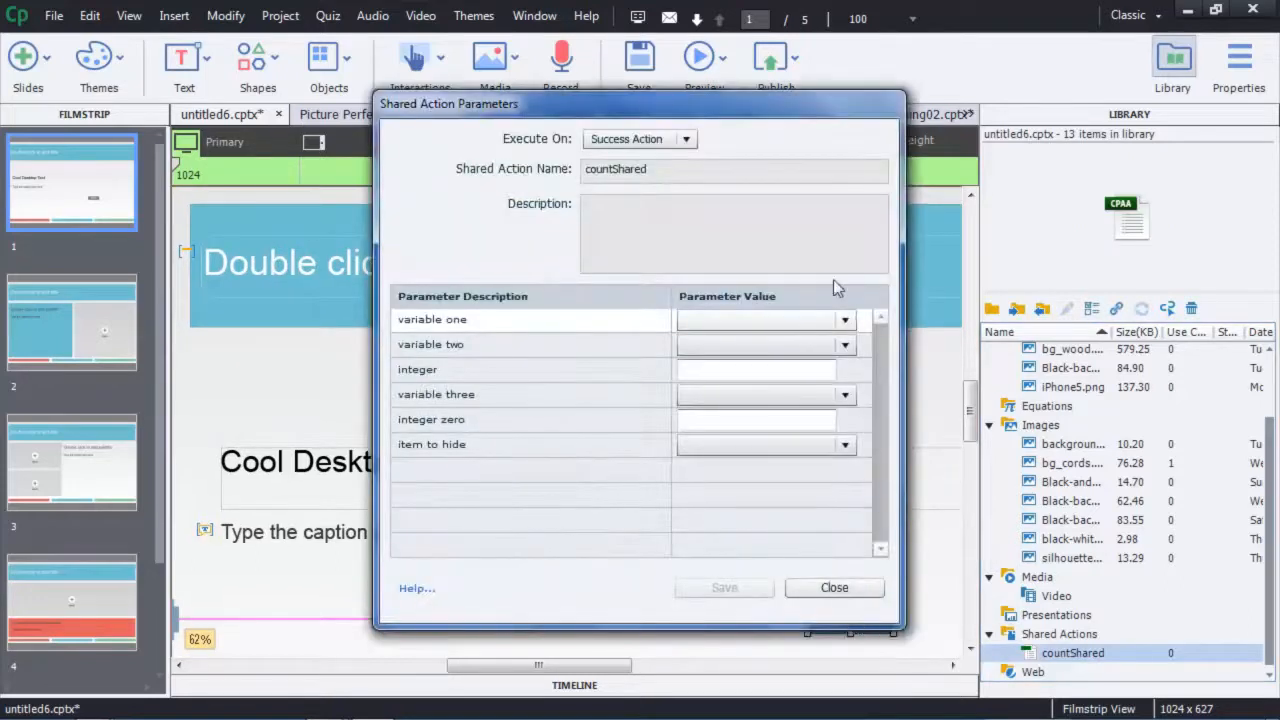
left_click(844, 320)
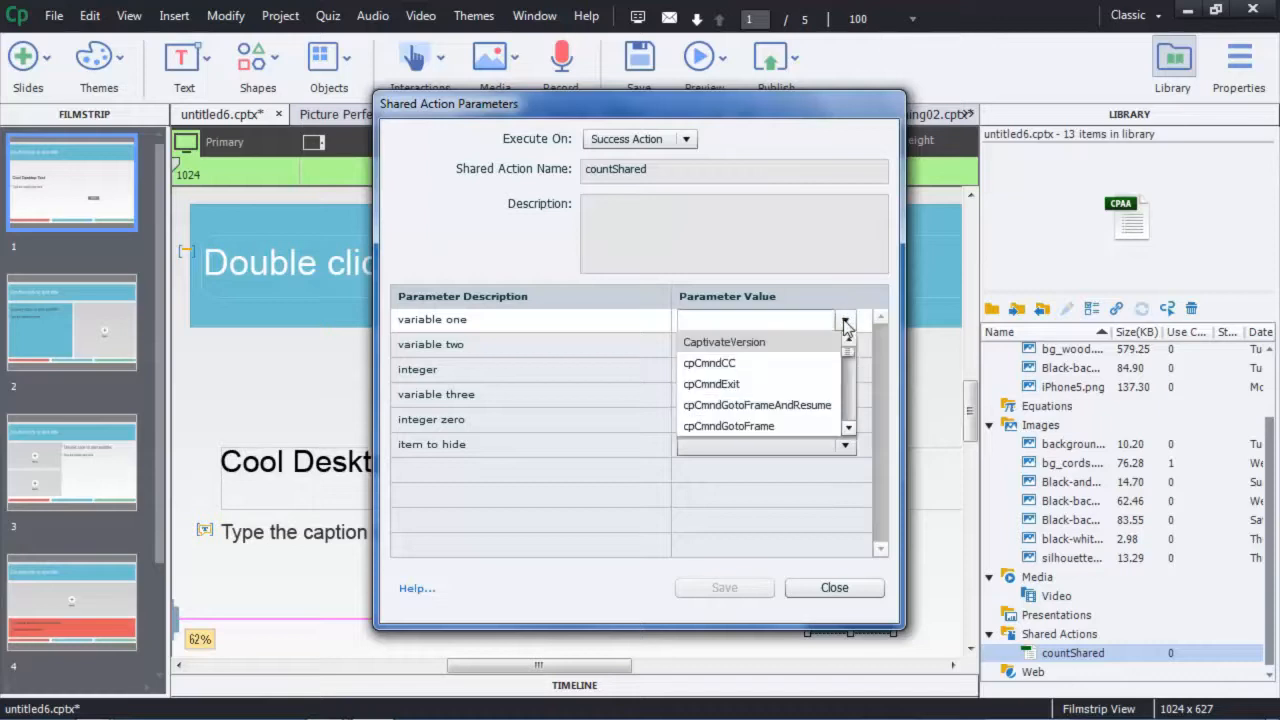
left_click(724, 342)
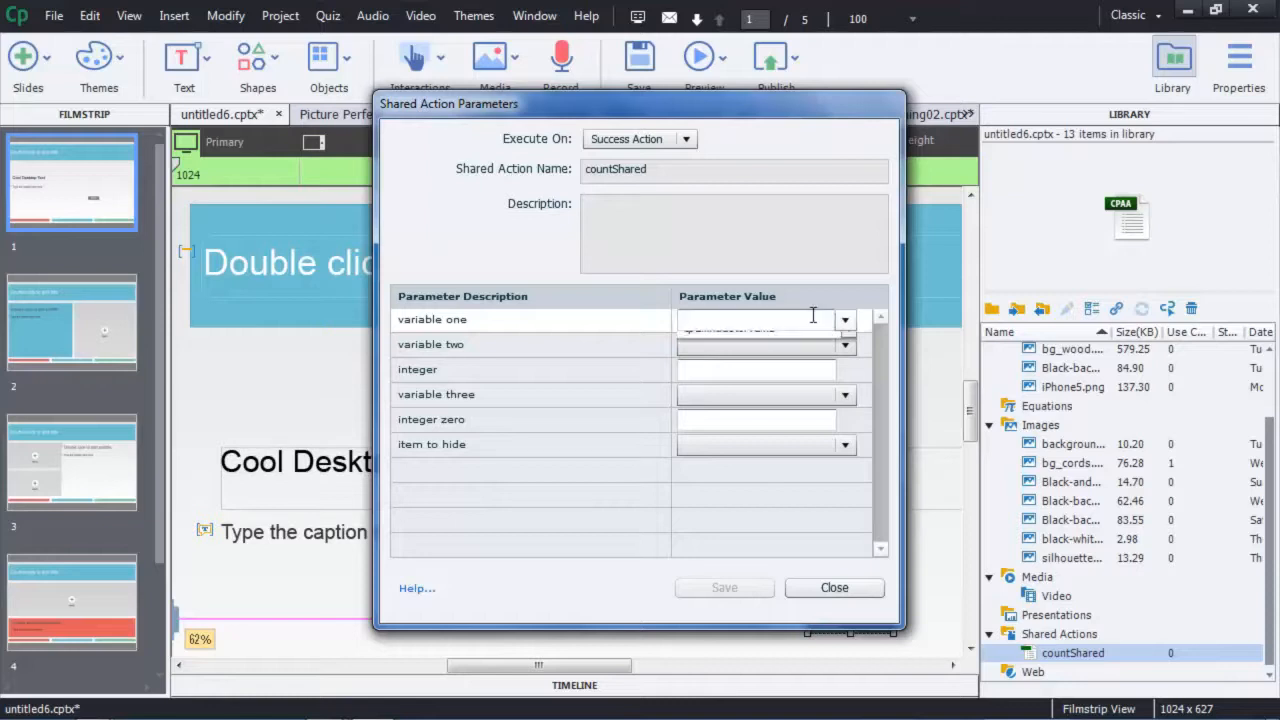
left_click(844, 320)
type("one")
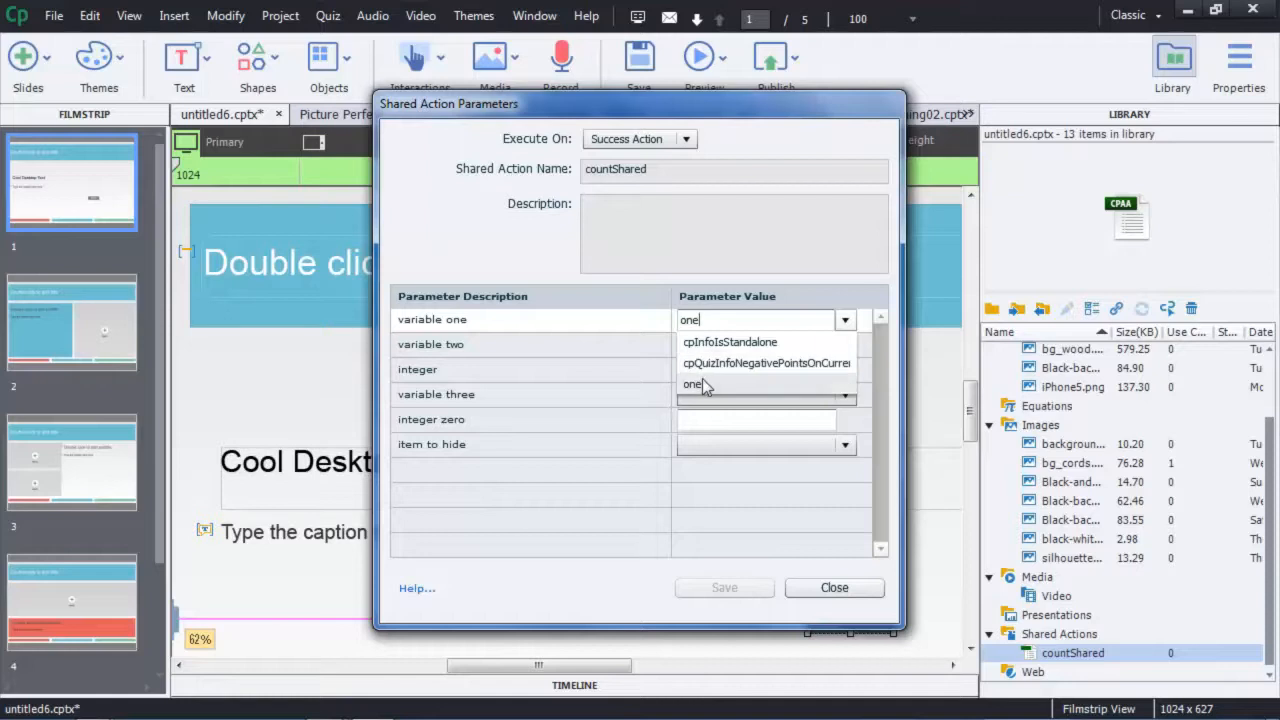
left_click(844, 344)
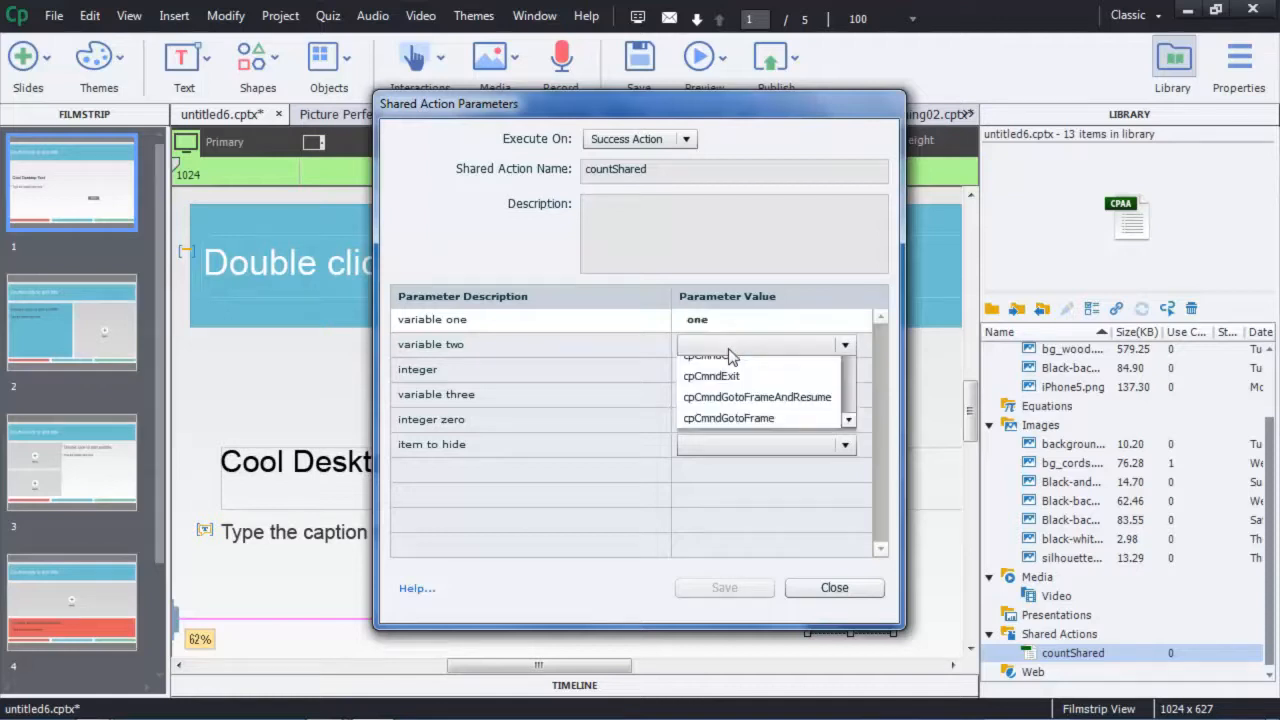